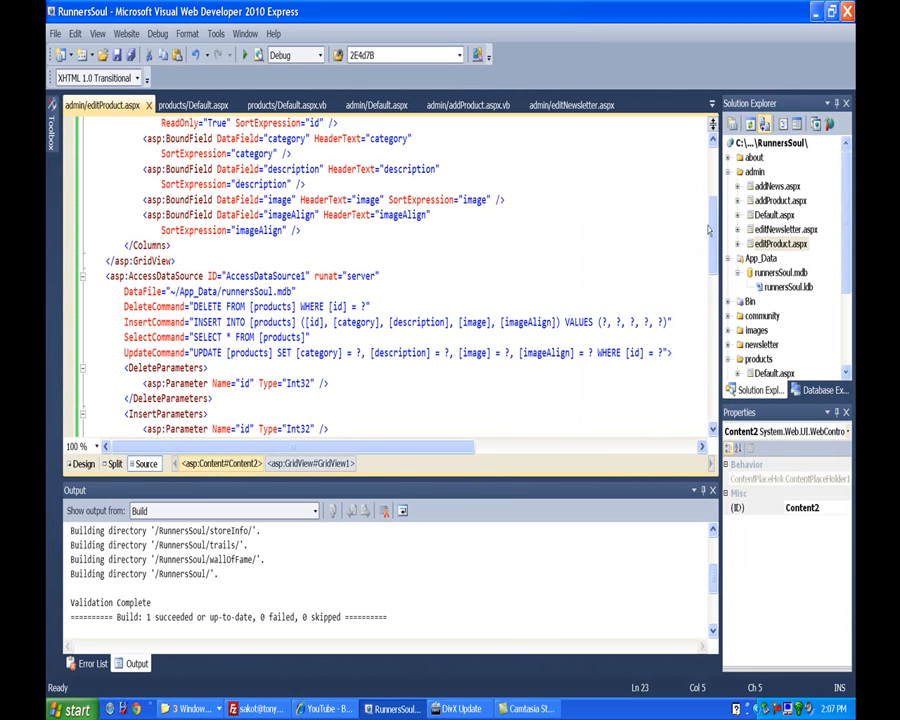
# - Place a DetailsView below the AccessDataSource and open its Tasks smart tag in Design view
pyautogui.scroll(-3)
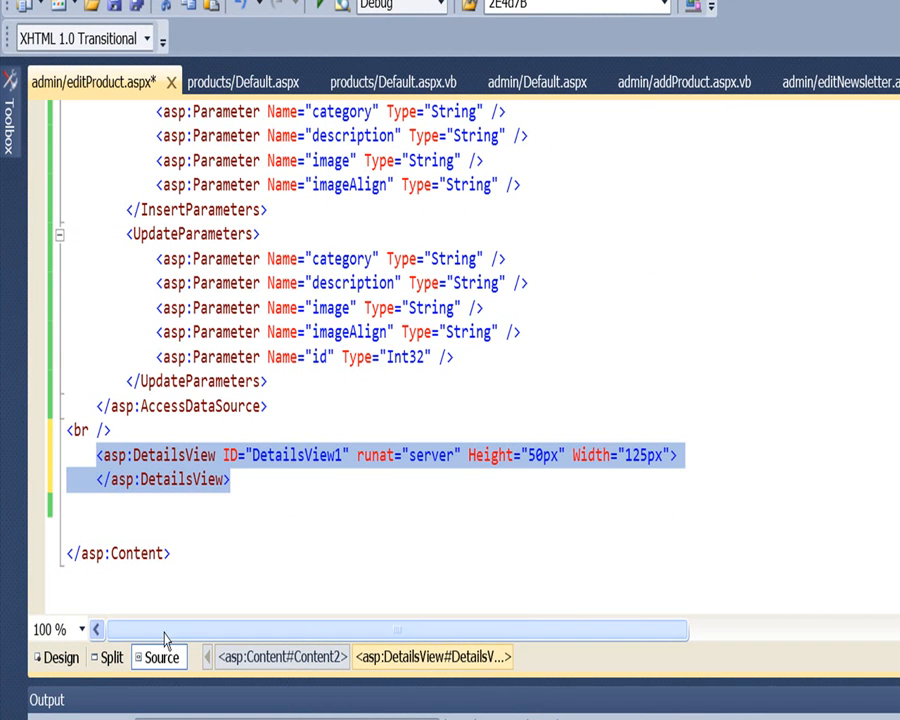
pyautogui.click(59, 657)
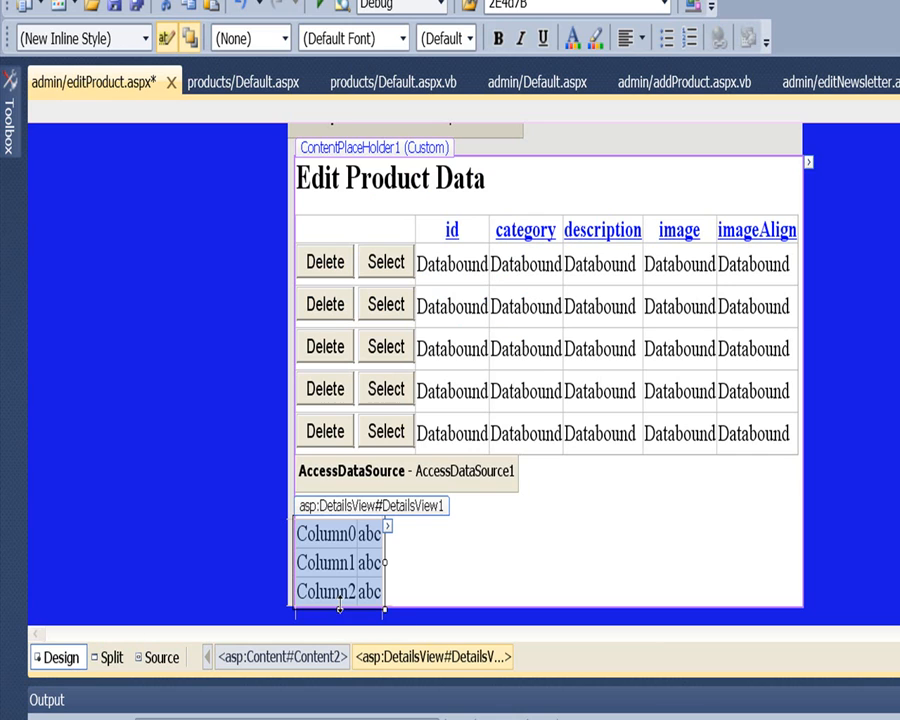
pyautogui.click(386, 526)
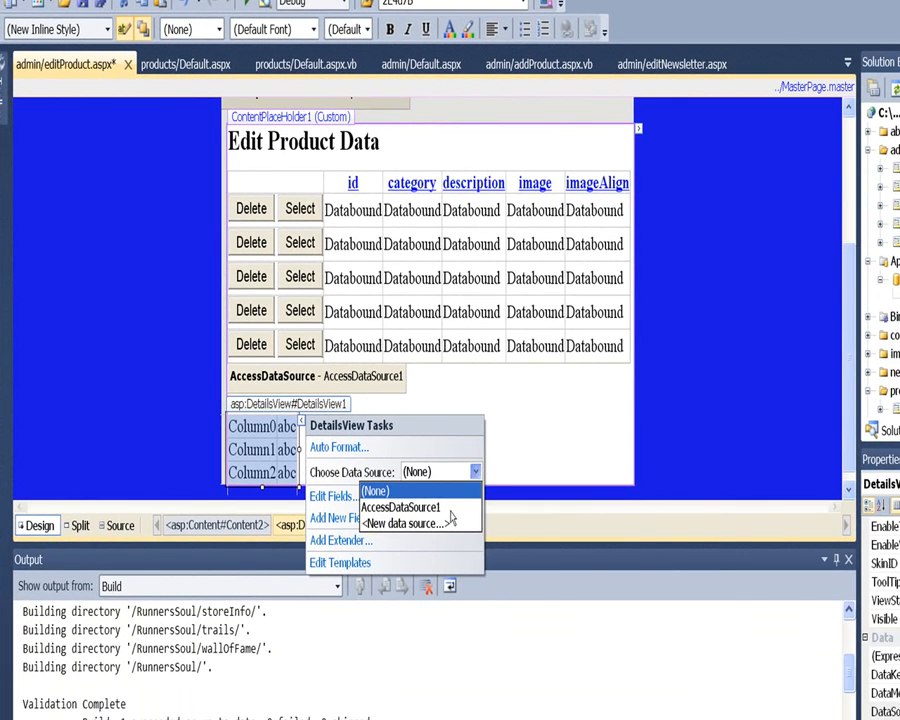
# - Create a new Access data source using App_Data/runnersSoul.mdb
pyautogui.click(406, 523)
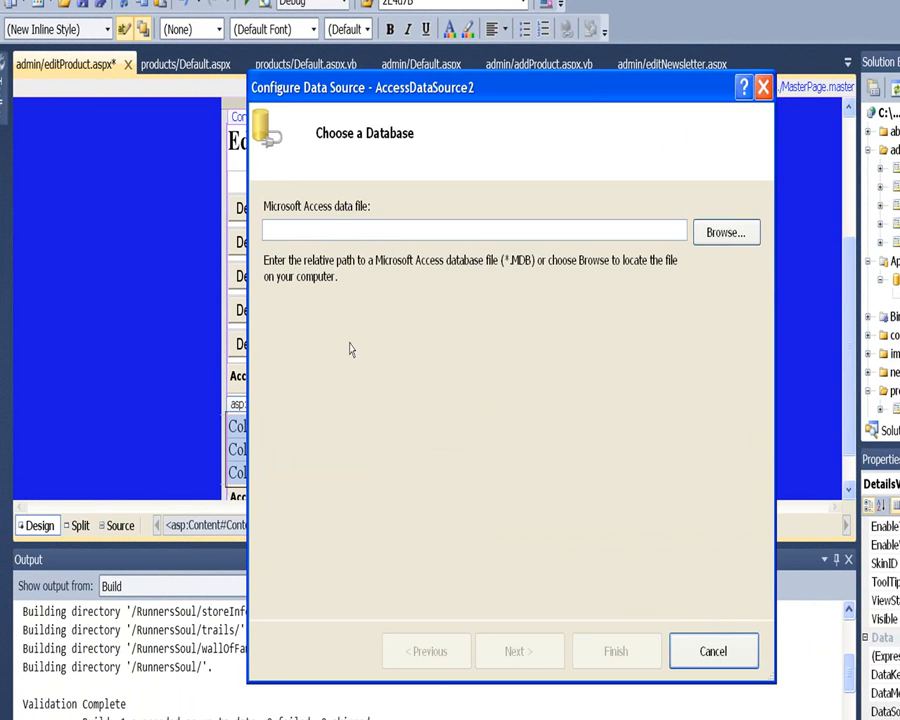
pyautogui.click(725, 232)
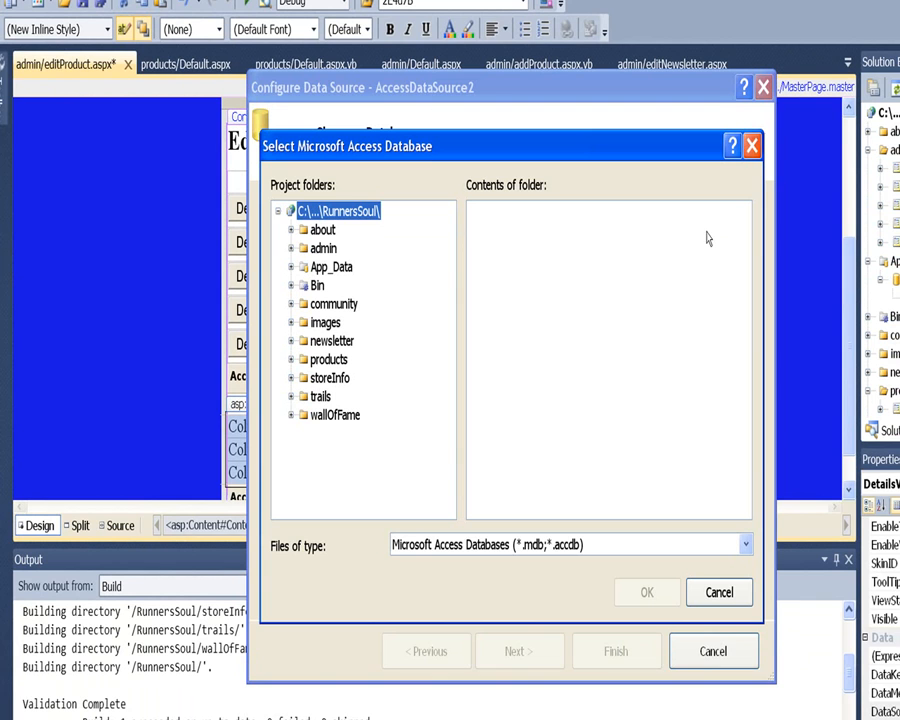
pyautogui.moveTo(312, 282)
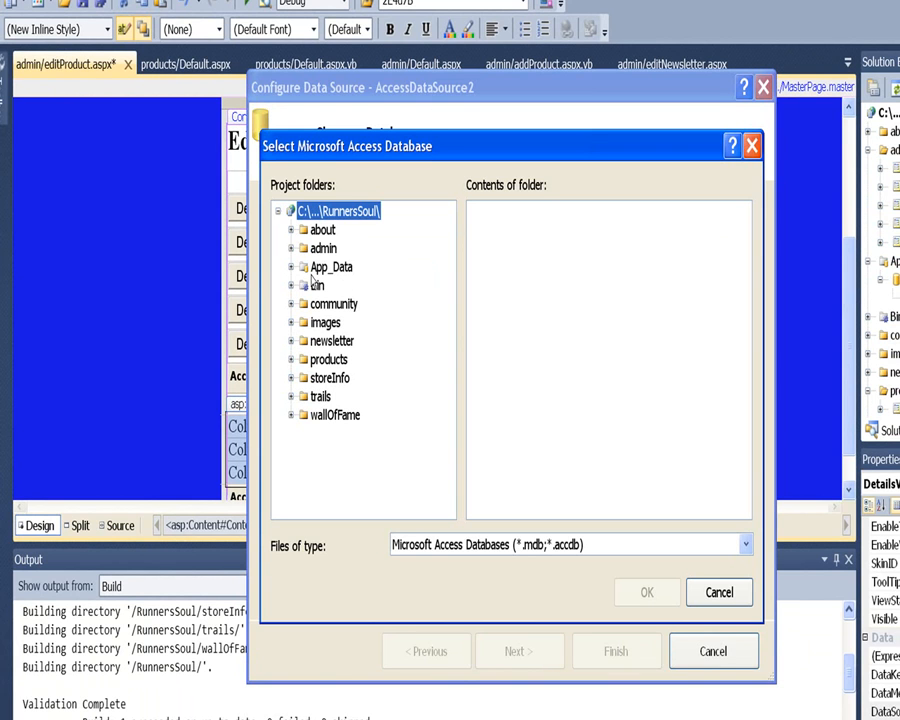
pyautogui.click(331, 266)
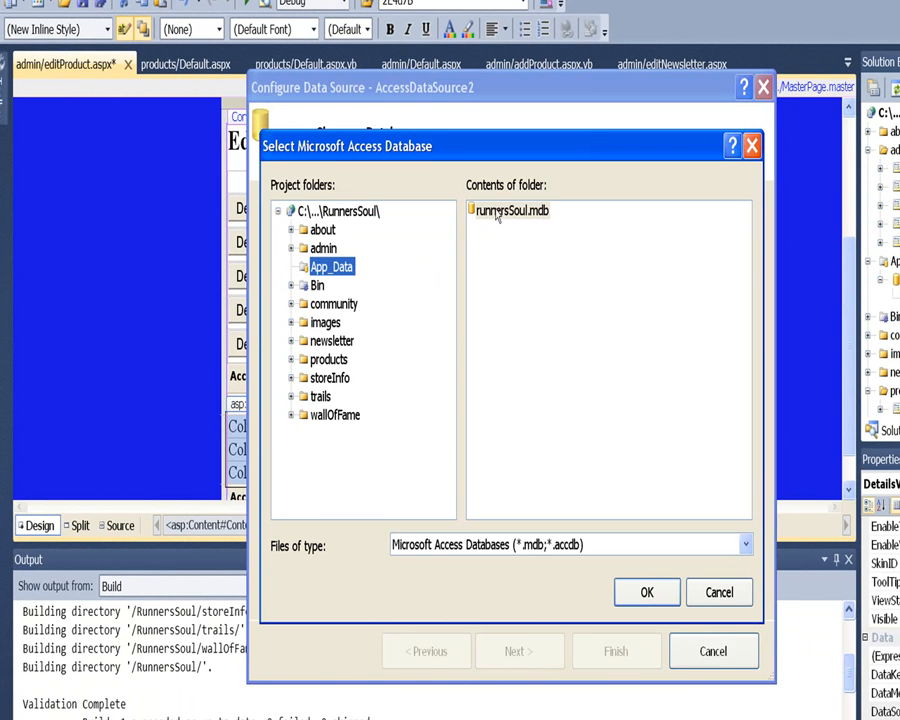
pyautogui.click(646, 592)
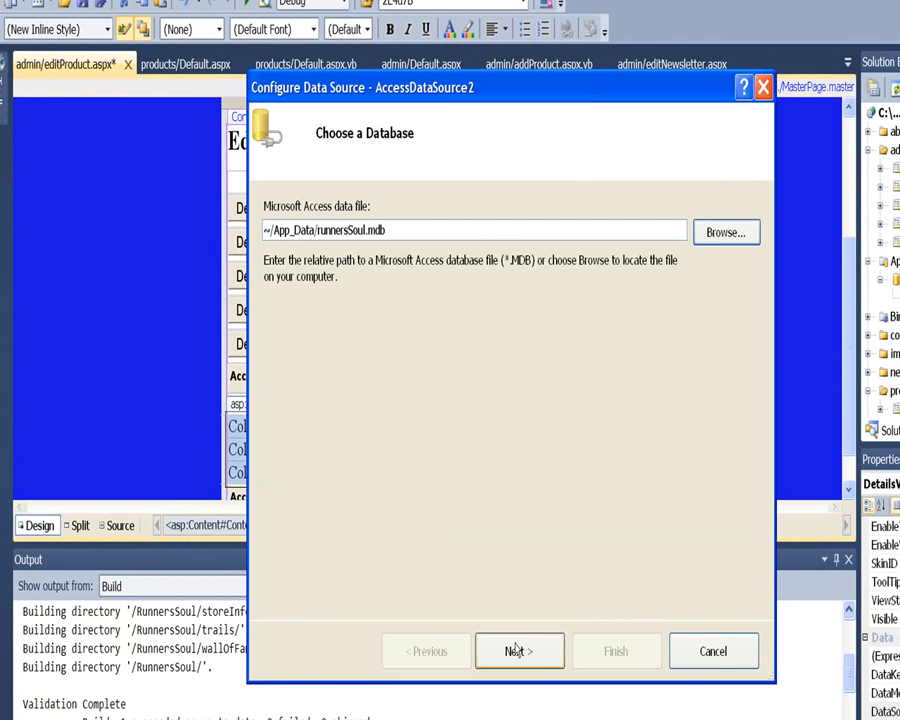
# - Select all columns from the products table and begin a WHERE condition
pyautogui.click(519, 651)
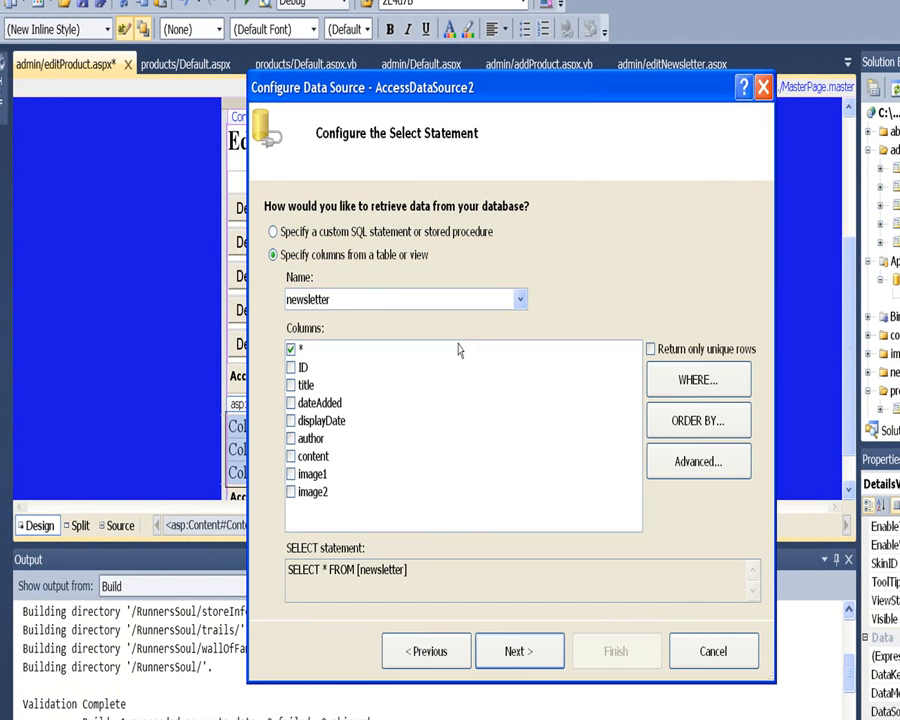
pyautogui.click(519, 299)
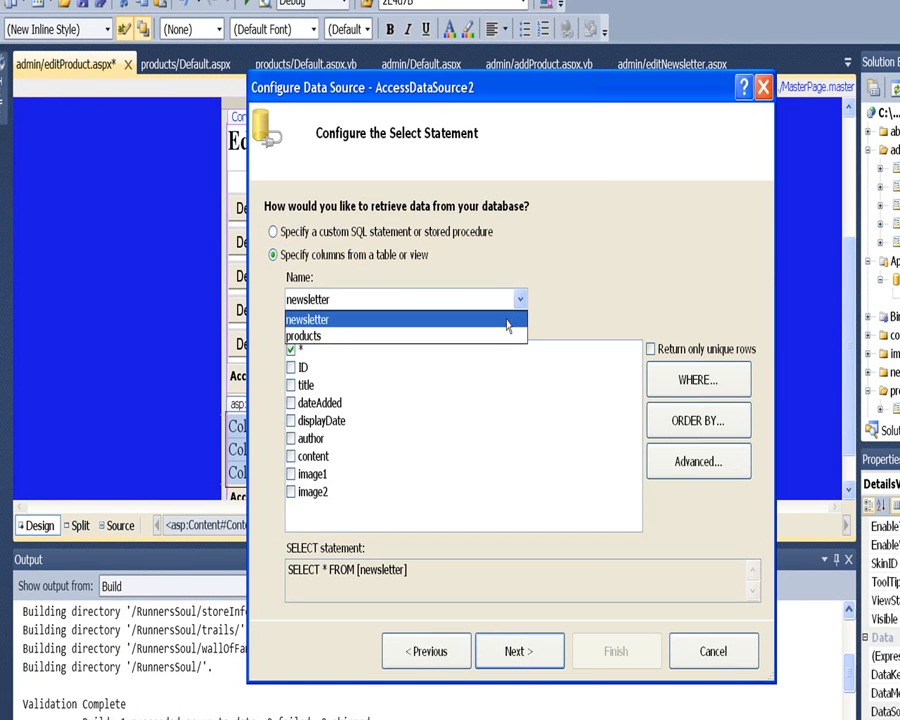
pyautogui.click(304, 335)
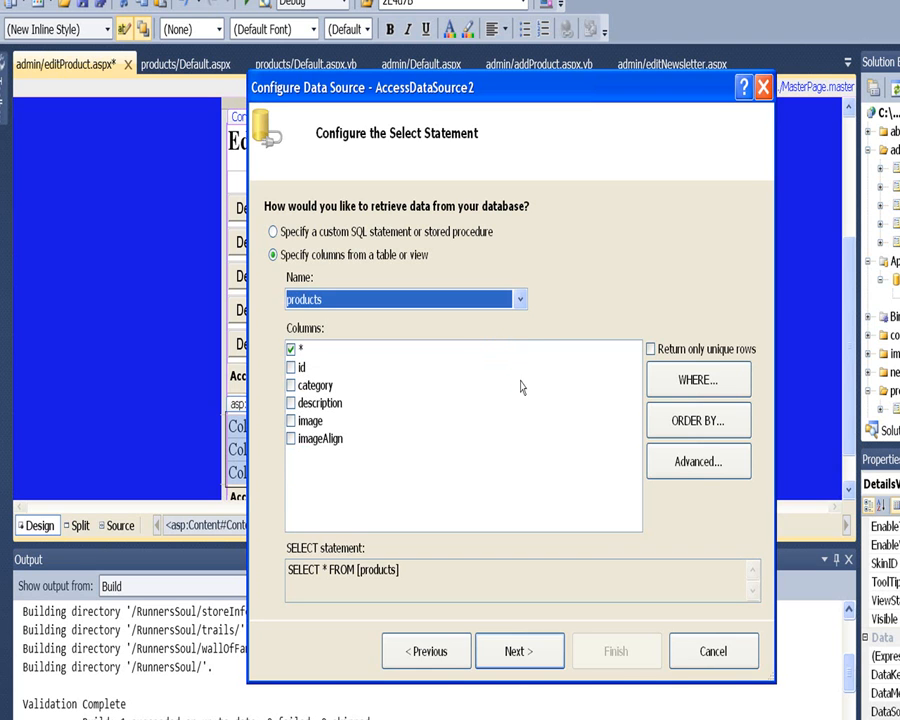
pyautogui.click(698, 379)
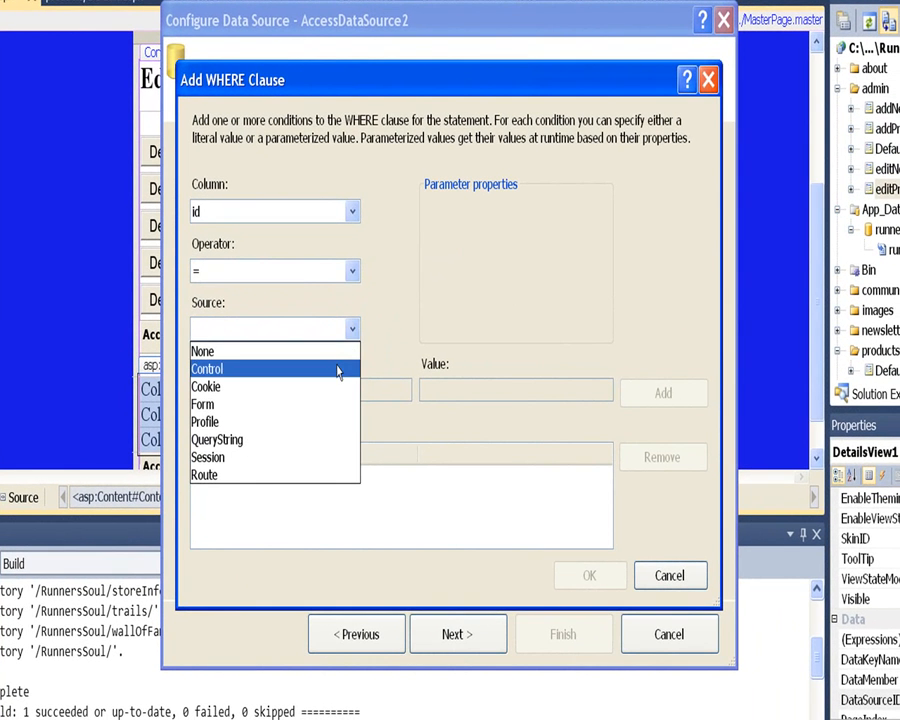
# - Add the WHERE clause id = GridView1's selected value from a page control
pyautogui.click(207, 369)
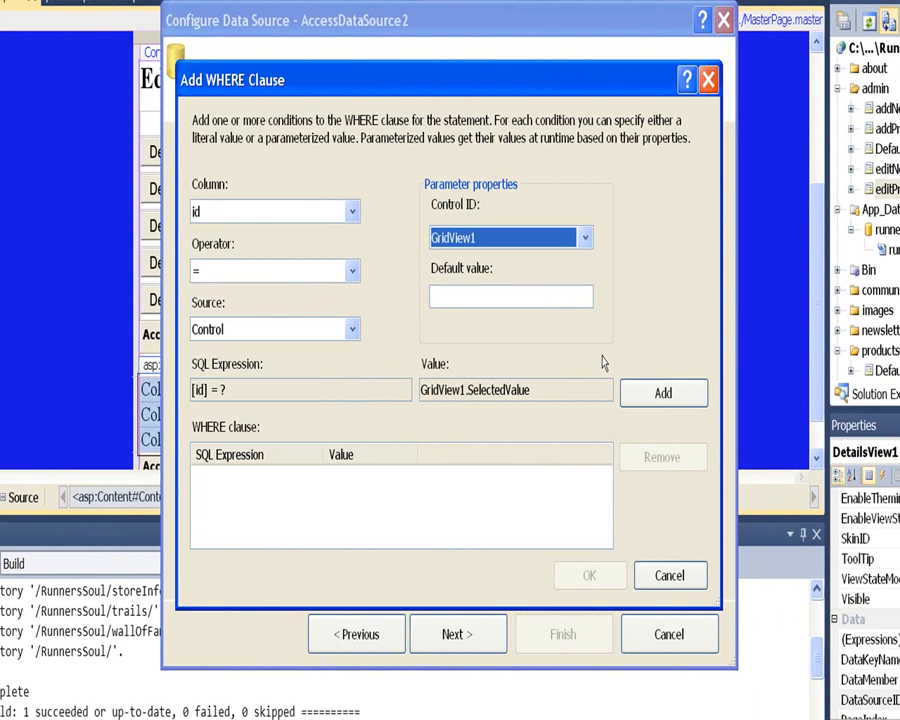
pyautogui.click(662, 392)
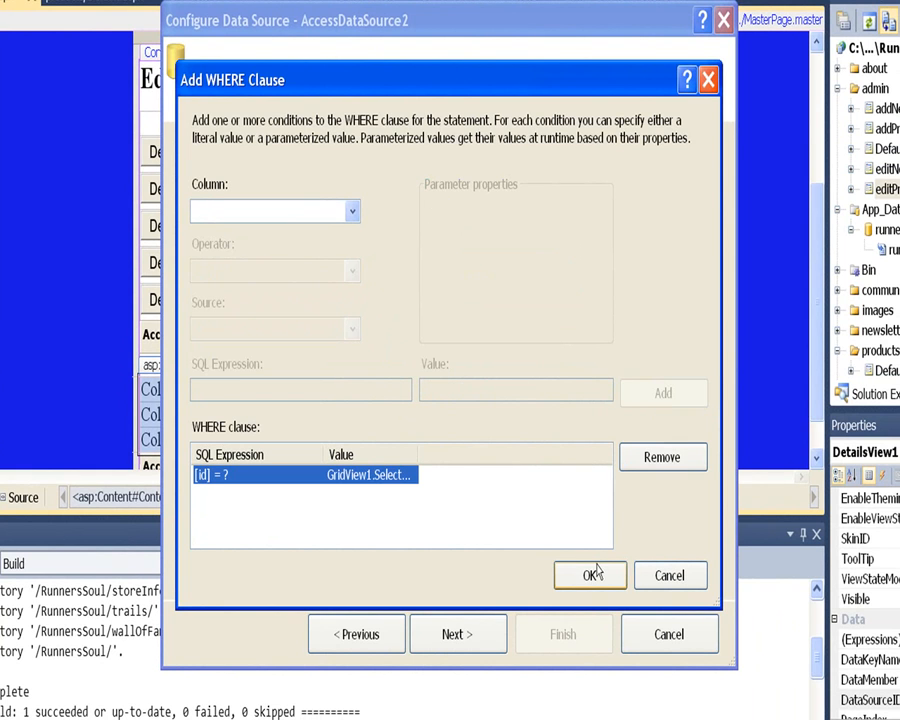
pyautogui.click(589, 575)
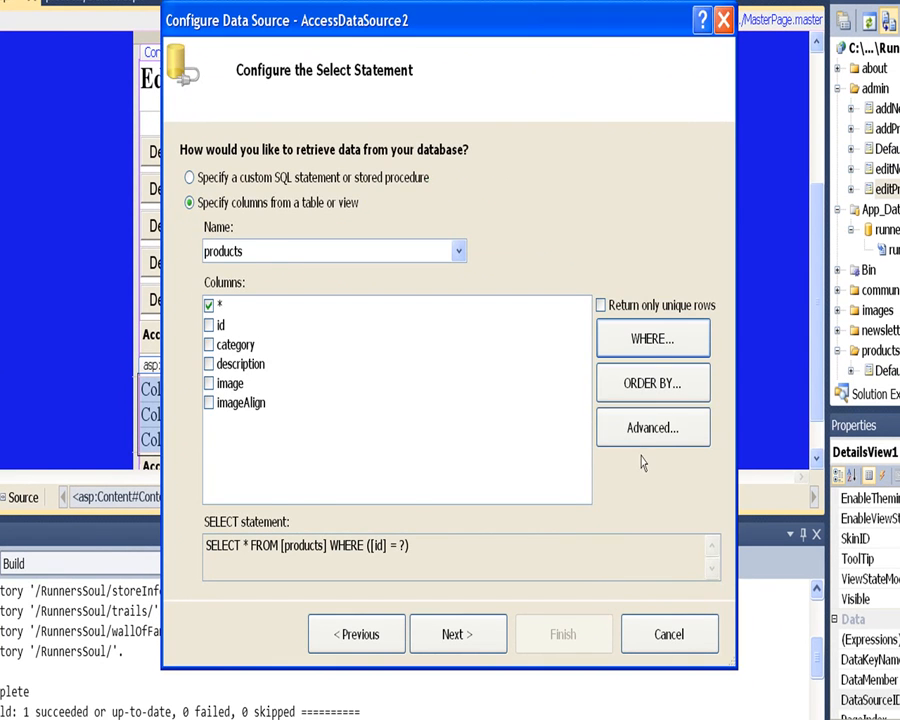
# - Generate INSERT, UPDATE and DELETE statements and finish the data source wizard
pyautogui.click(652, 427)
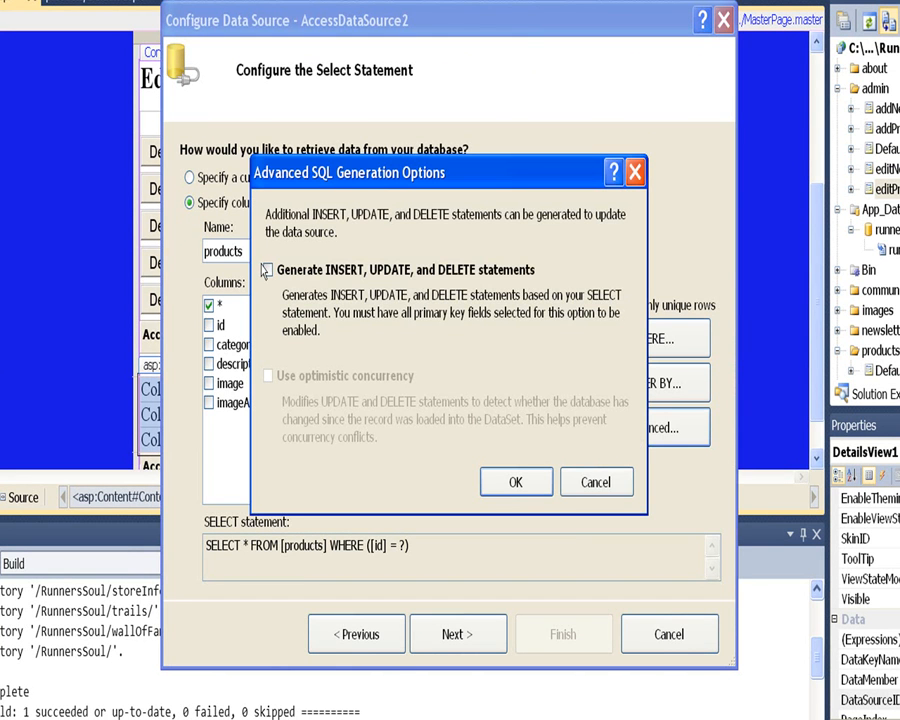
pyautogui.click(268, 269)
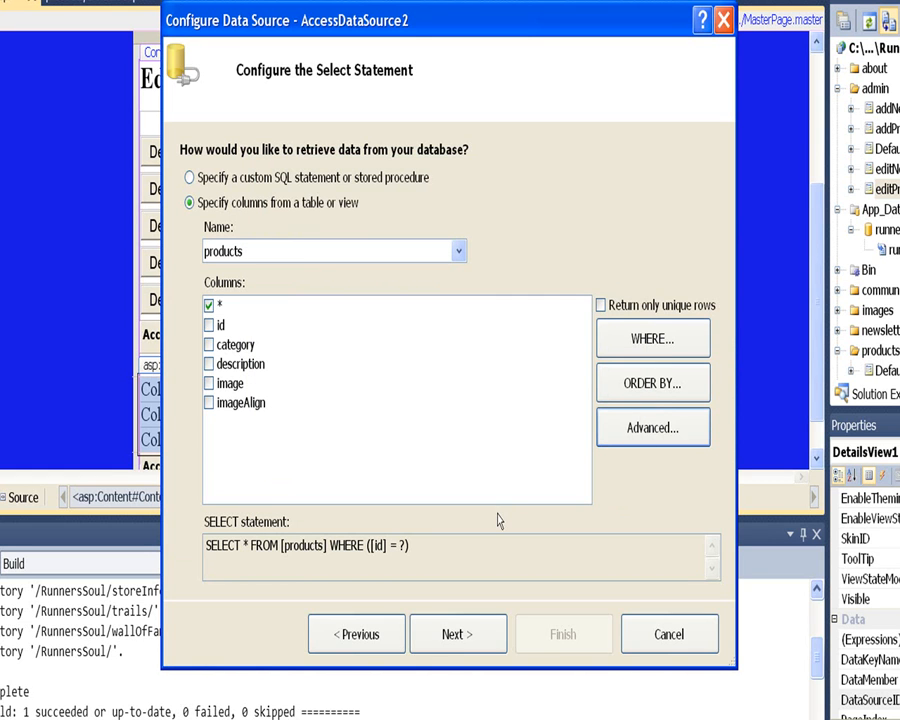
pyautogui.click(457, 633)
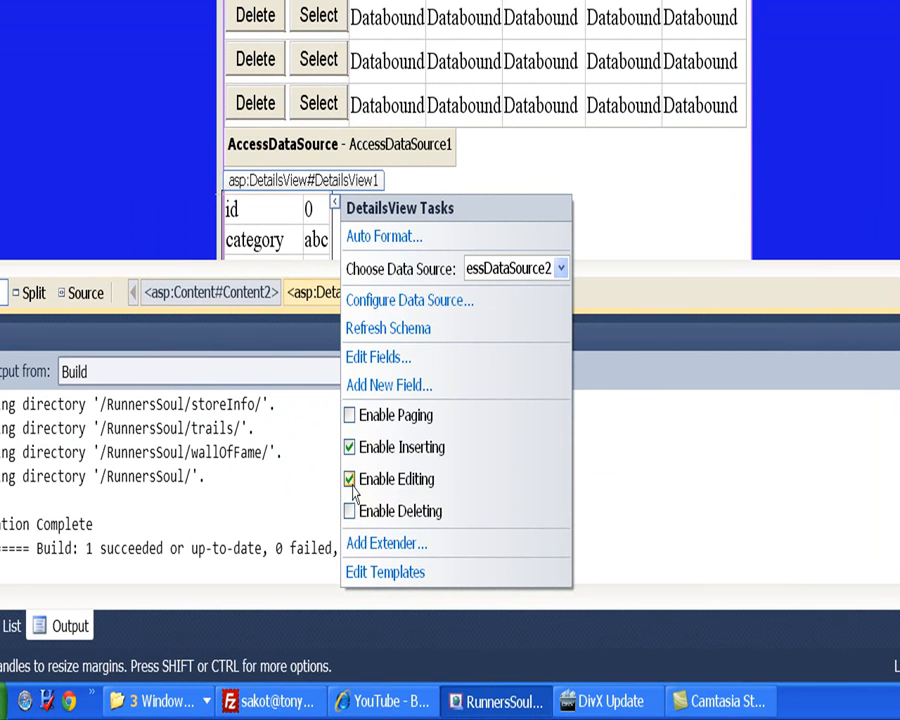
# - Enable inserting, editing and deleting on the DetailsView
pyautogui.click(350, 511)
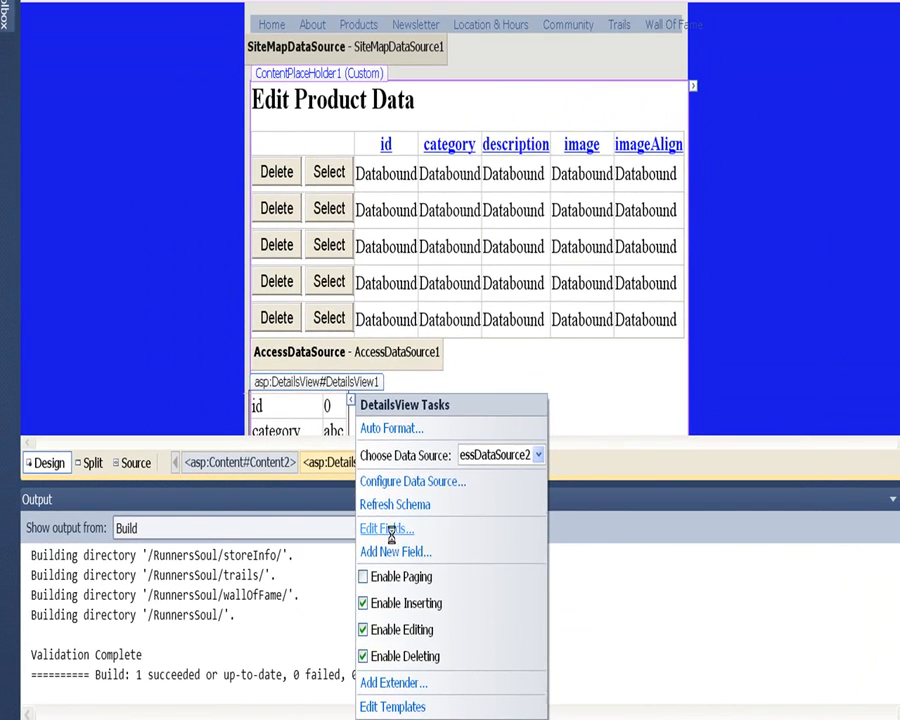
pyautogui.click(384, 528)
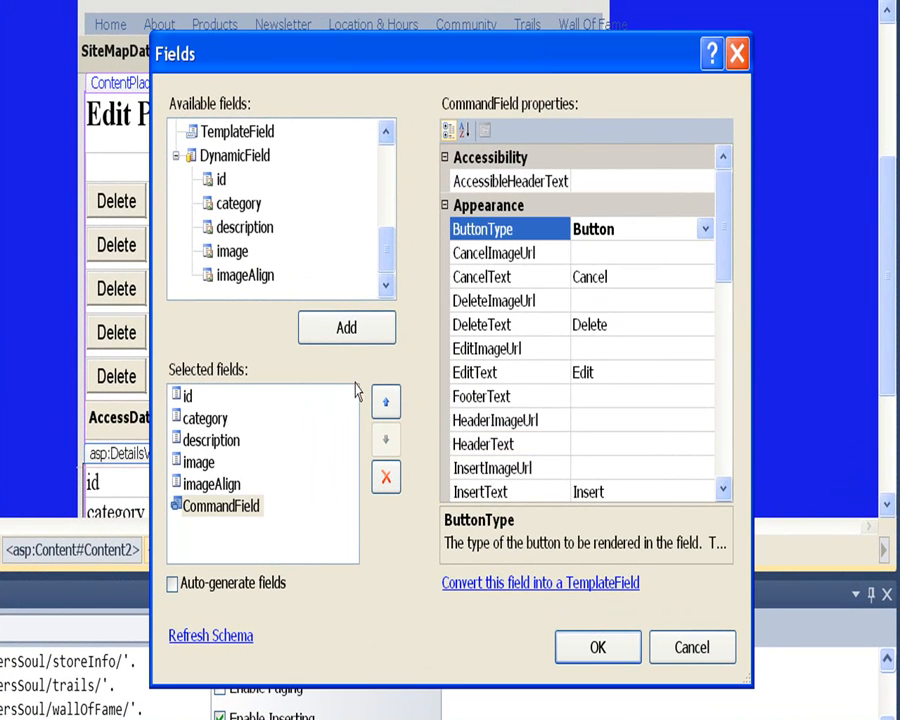
# - Set the id field's InsertVisible property to True in Edit Fields
pyautogui.click(188, 395)
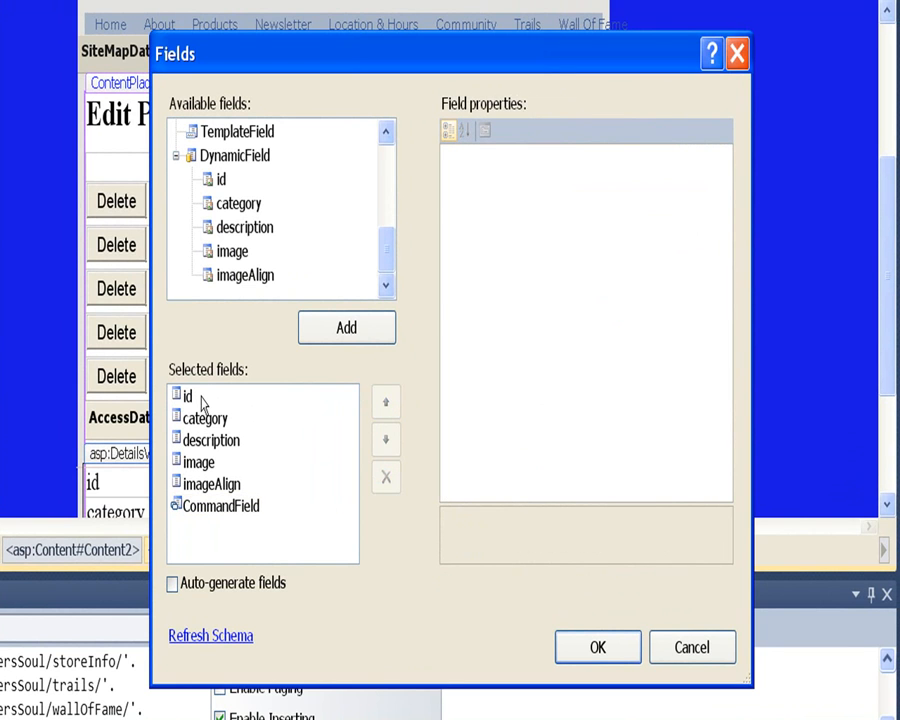
pyautogui.click(188, 396)
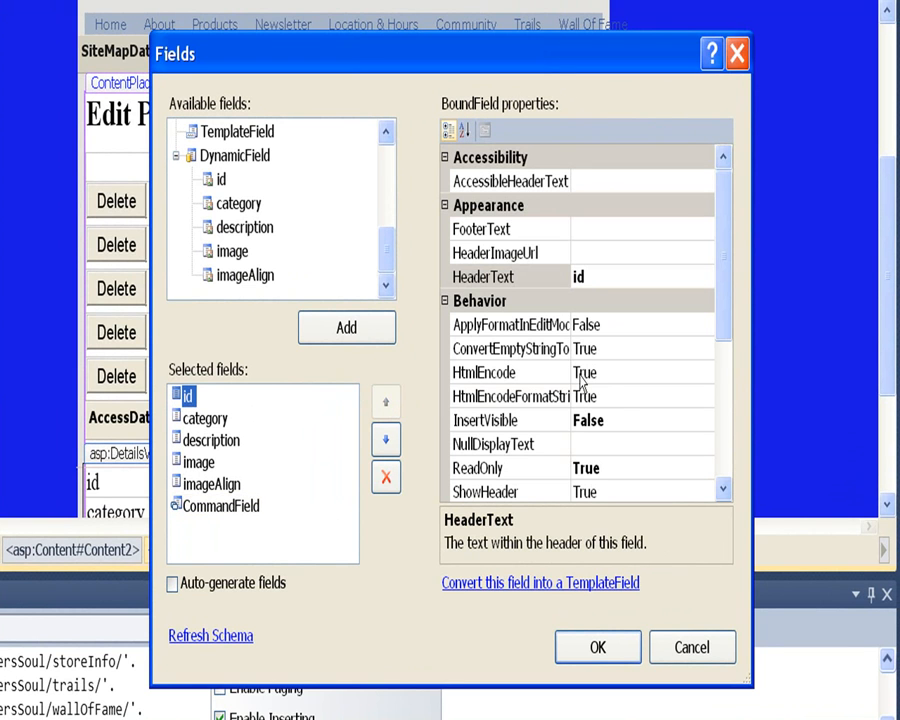
pyautogui.click(510, 419)
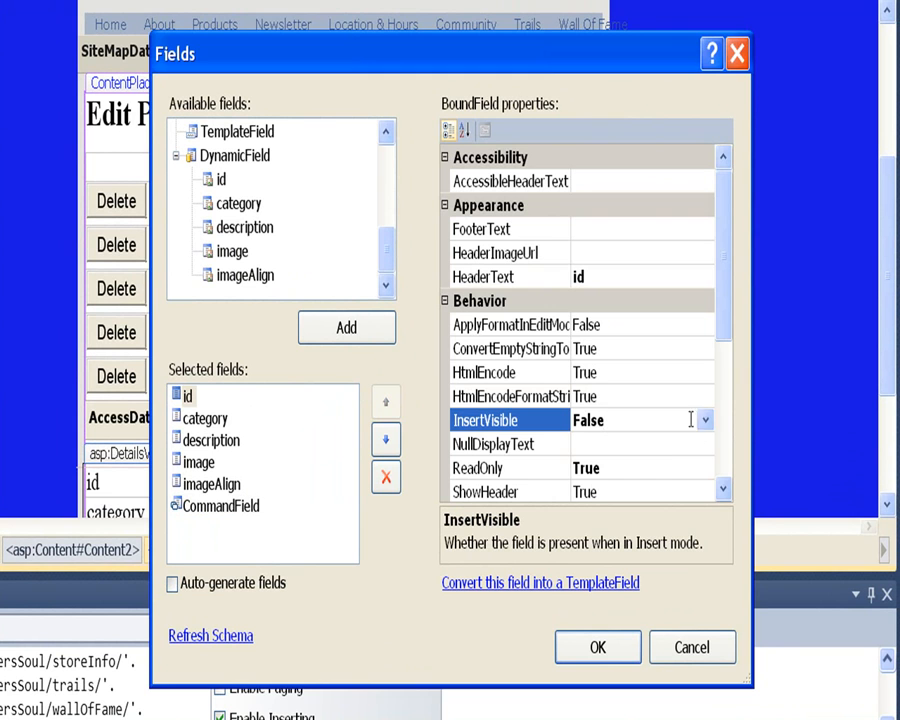
pyautogui.click(704, 420)
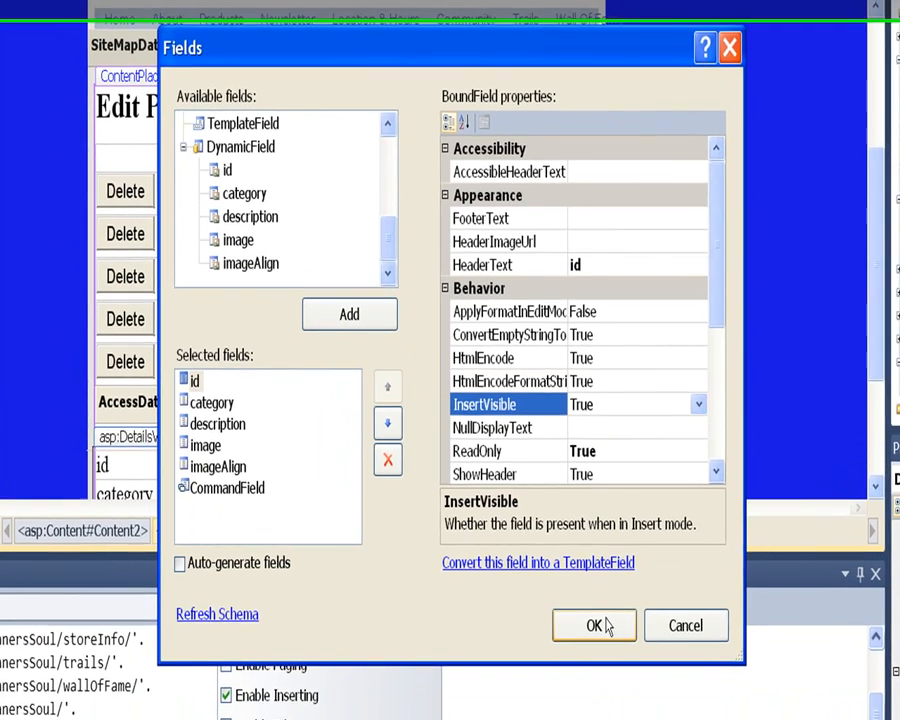
pyautogui.click(593, 625)
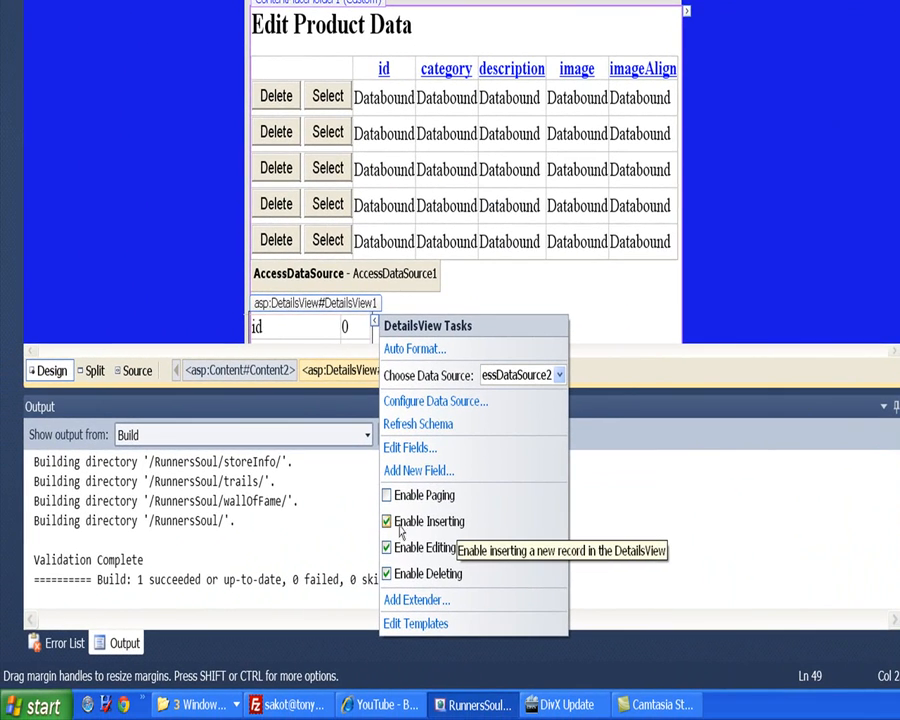
# - Uncheck Enable Inserting in the DetailsView Tasks
pyautogui.click(386, 521)
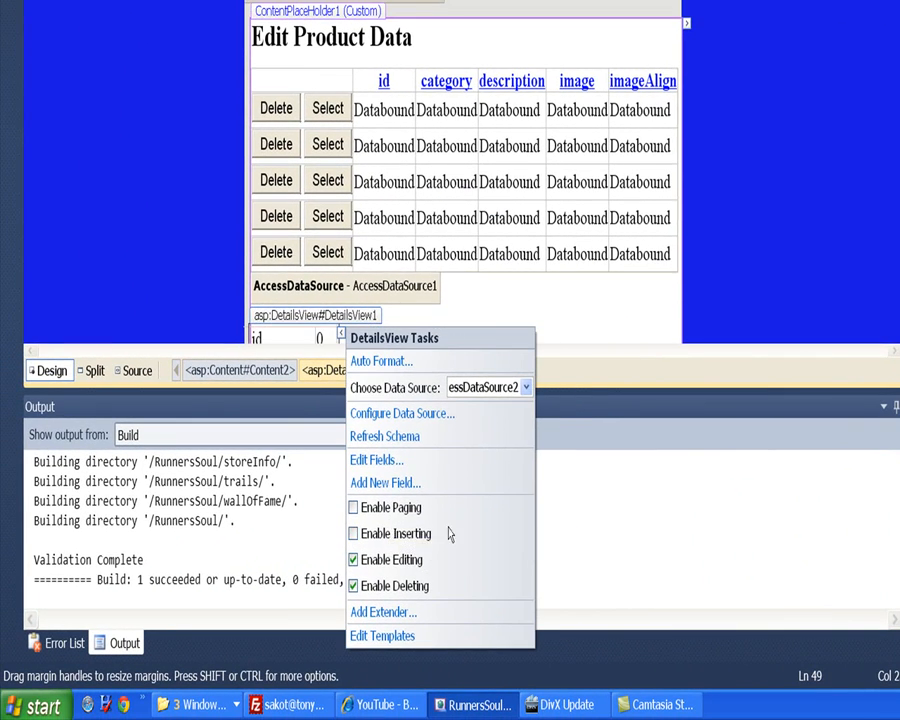
pyautogui.moveTo(460, 571)
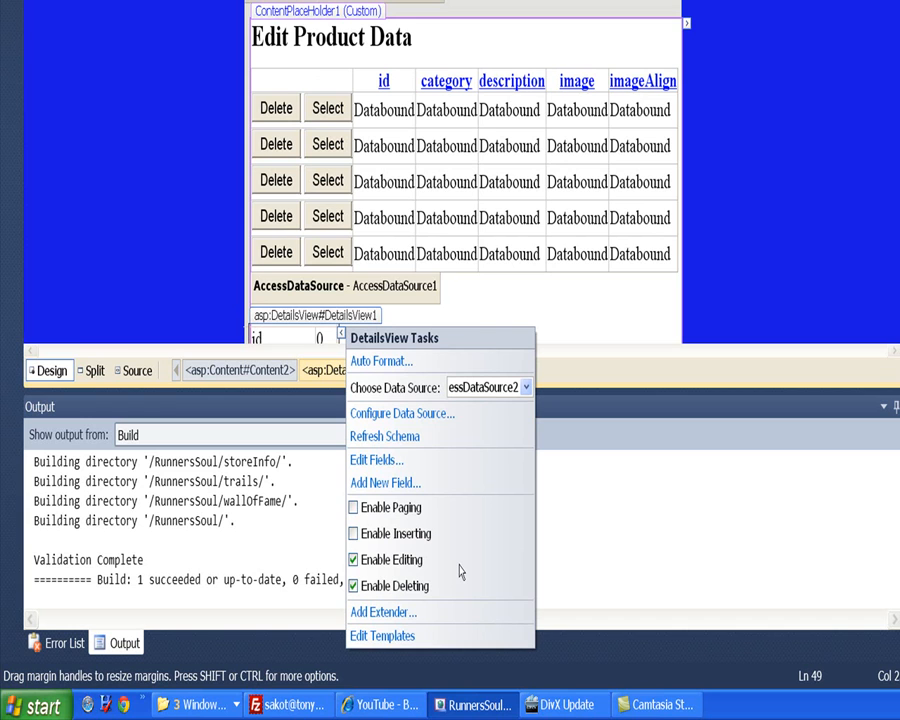
pyautogui.moveTo(475, 544)
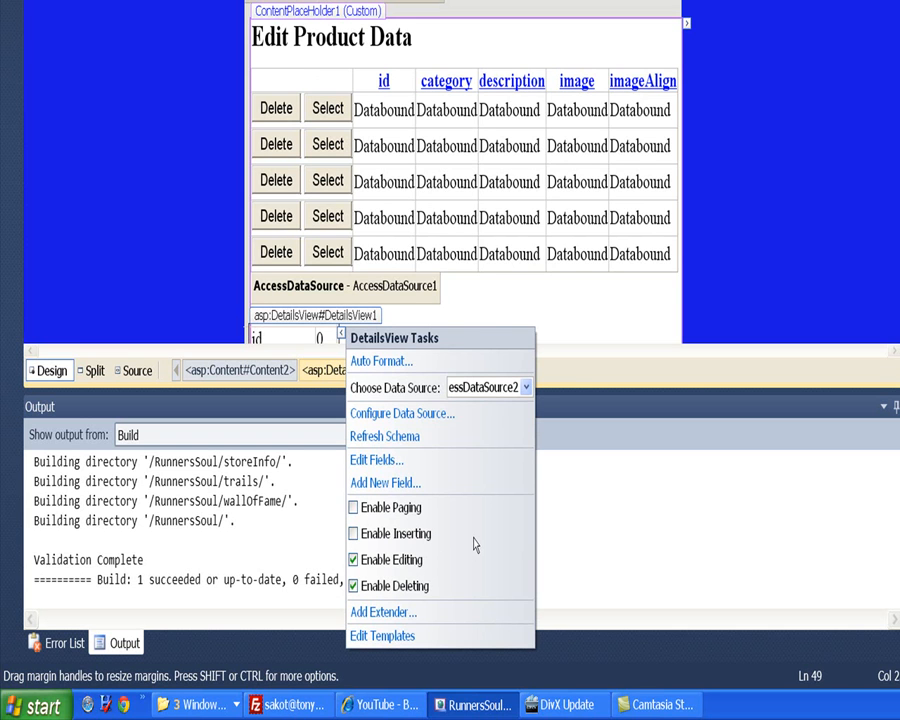
pyautogui.moveTo(488, 528)
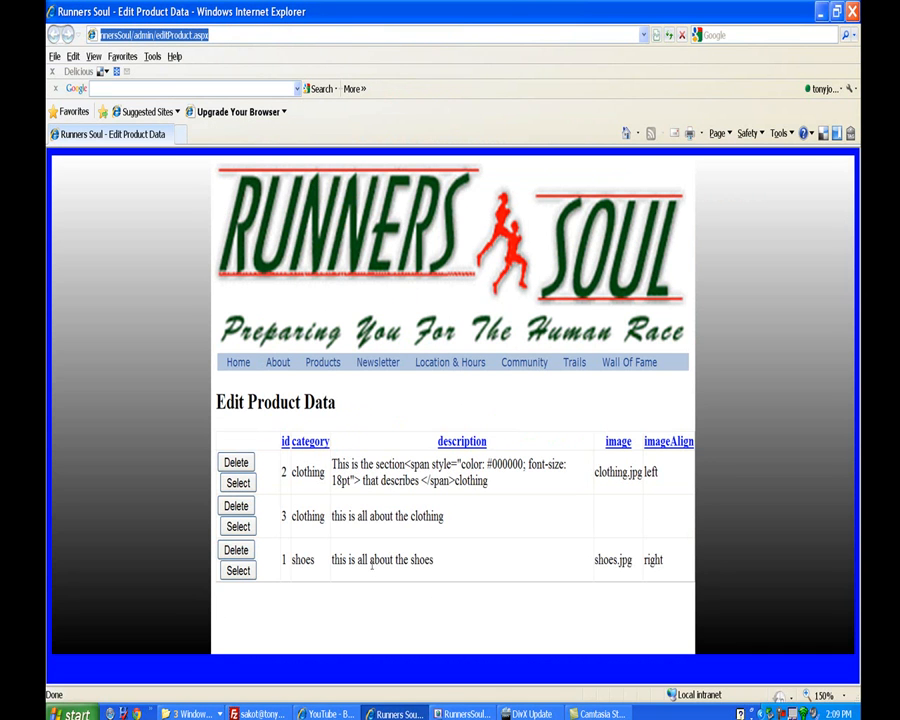
# - Select the id 2 clothing product and scroll to its details below the grid
pyautogui.click(238, 483)
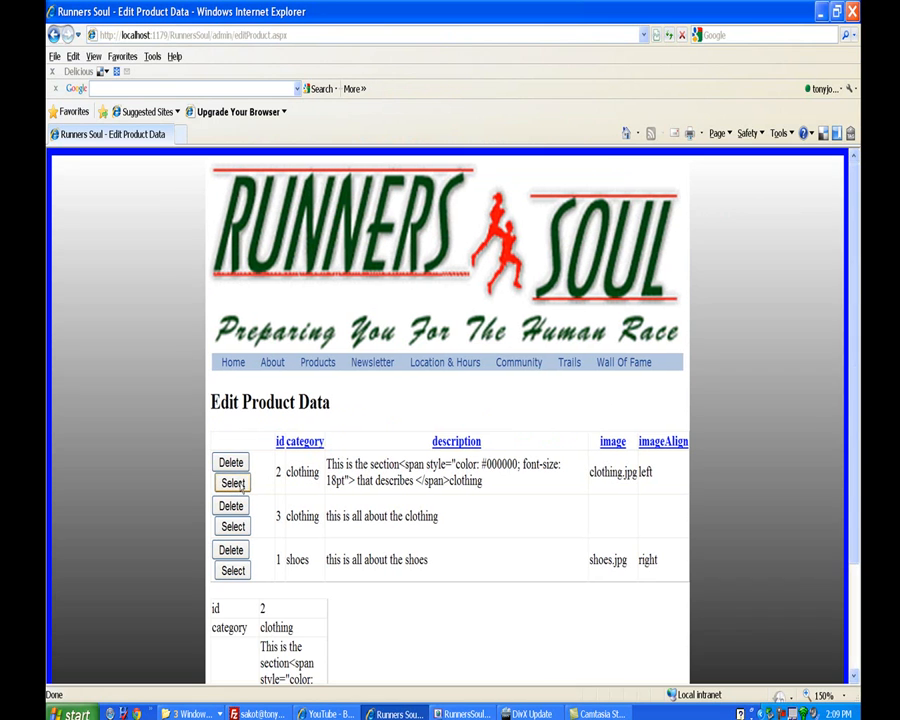
pyautogui.scroll(-3)
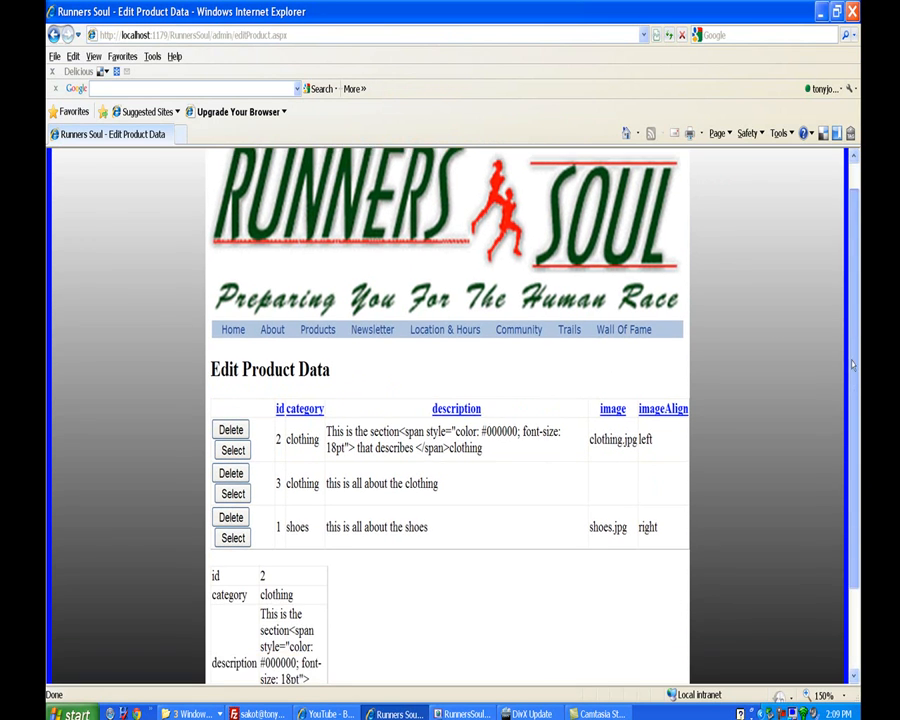